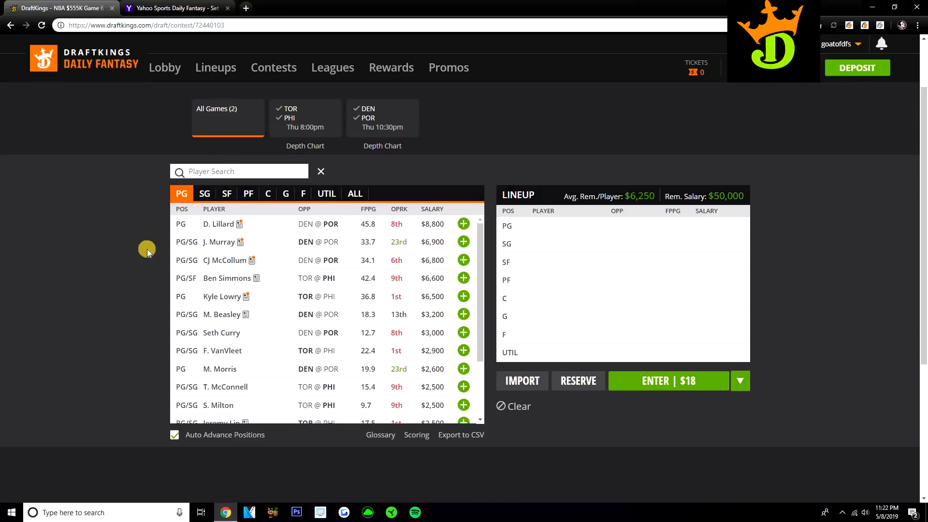
Step: Filter the player pool to point guards and view Jamal Murray's player card
{"action": "left_click", "coordinate": [355, 194]}
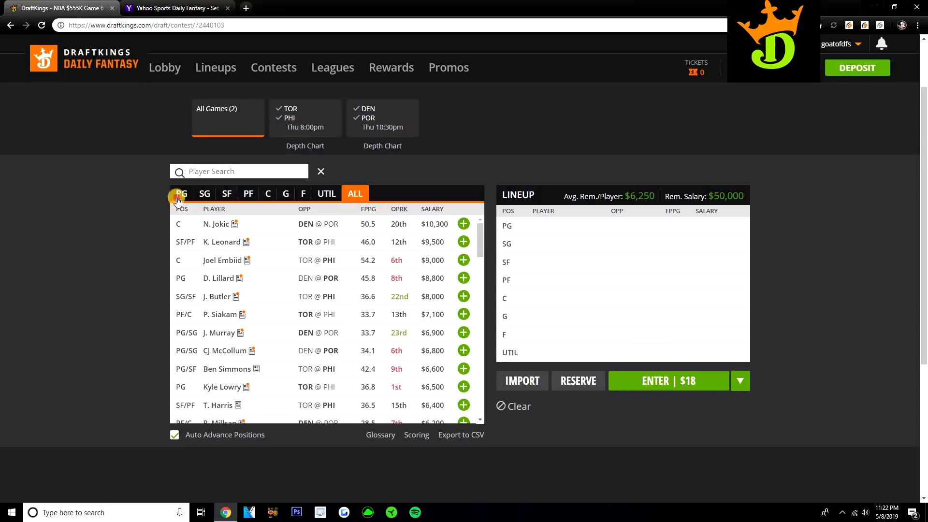
{"action": "left_click", "coordinate": [181, 193]}
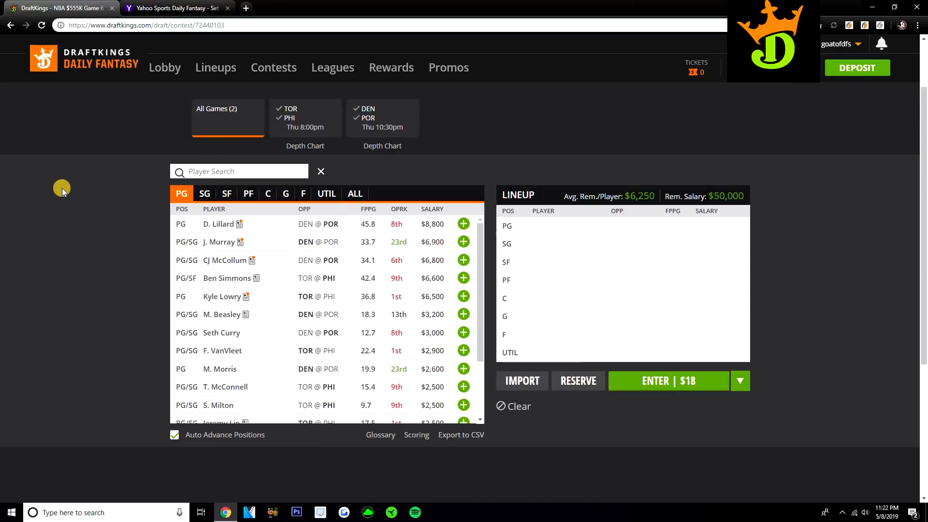
{"action": "mouse_move", "coordinate": [220, 246]}
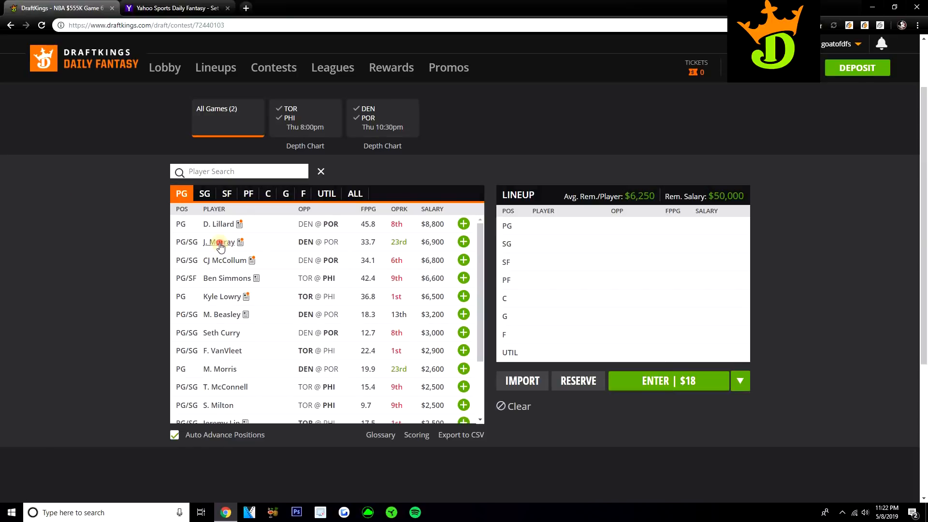
{"action": "left_click", "coordinate": [218, 242]}
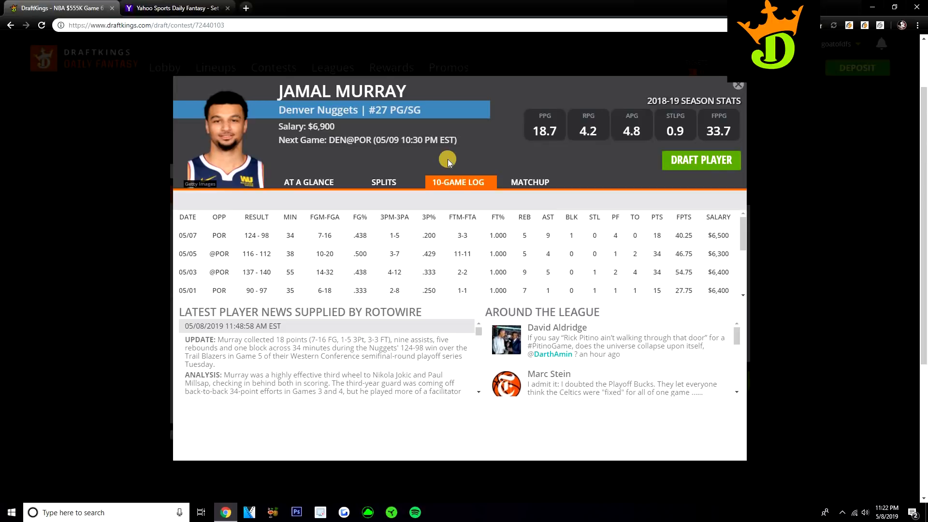
{"action": "mouse_move", "coordinate": [647, 100]}
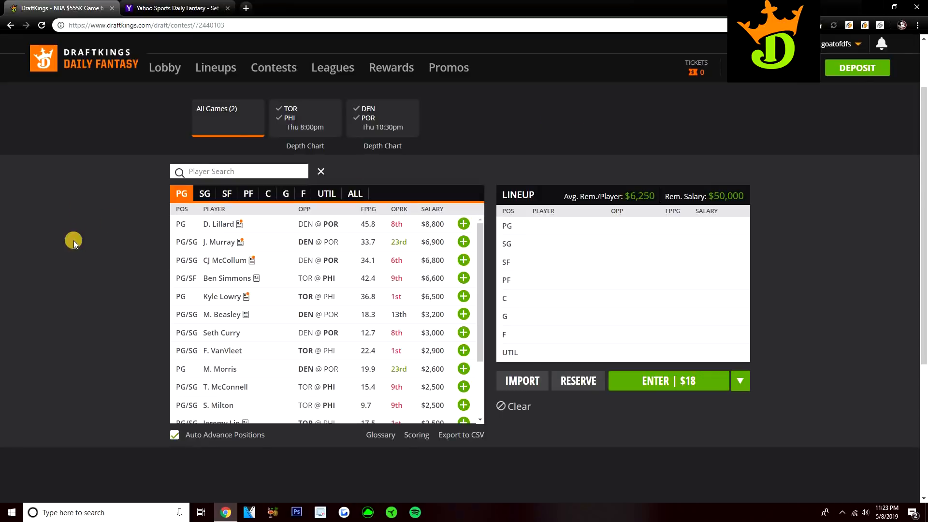
{"action": "mouse_move", "coordinate": [76, 239]}
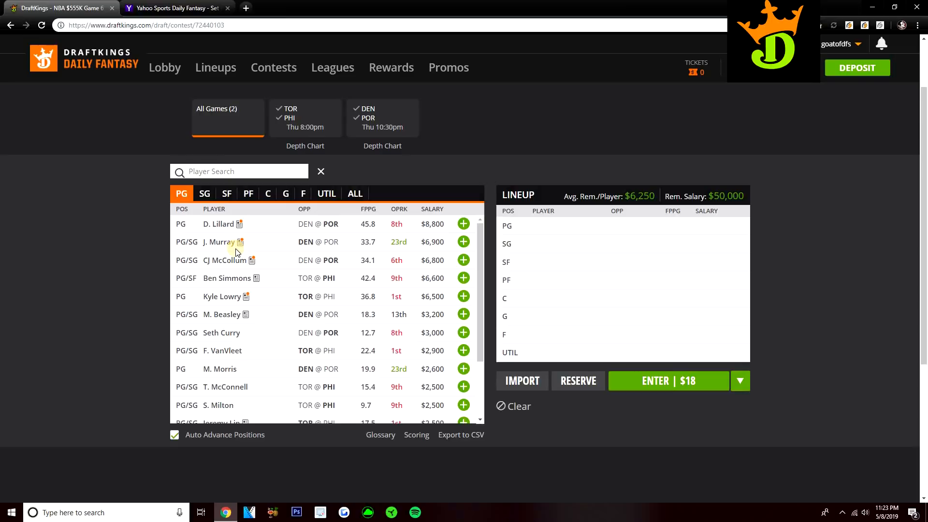
Step: View Seth Curry's card and 10-game log, then switch the pool to shooting guards
{"action": "left_click", "coordinate": [221, 331]}
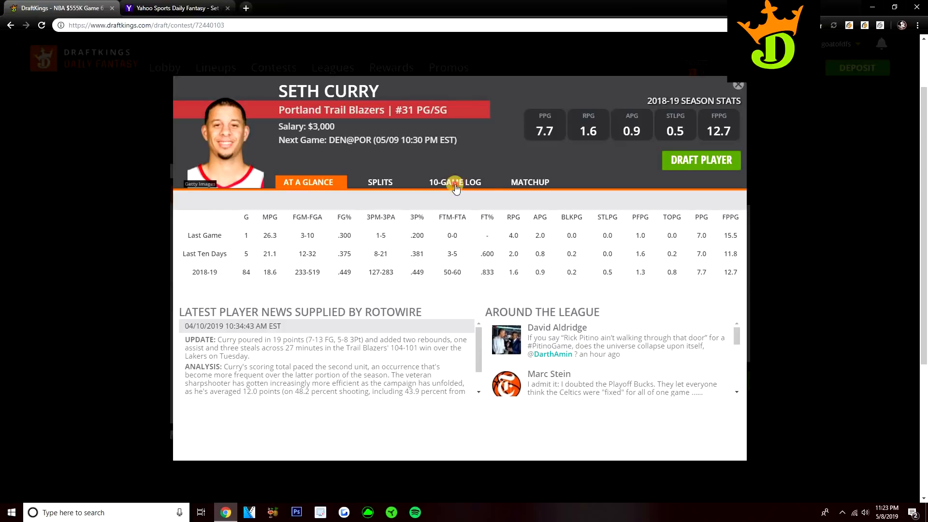
{"action": "left_click", "coordinate": [456, 181]}
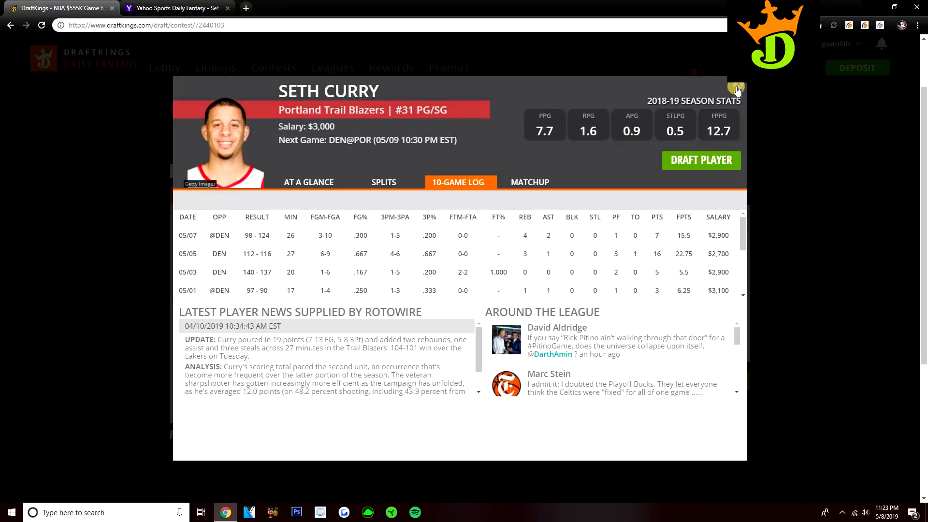
{"action": "left_click", "coordinate": [736, 89]}
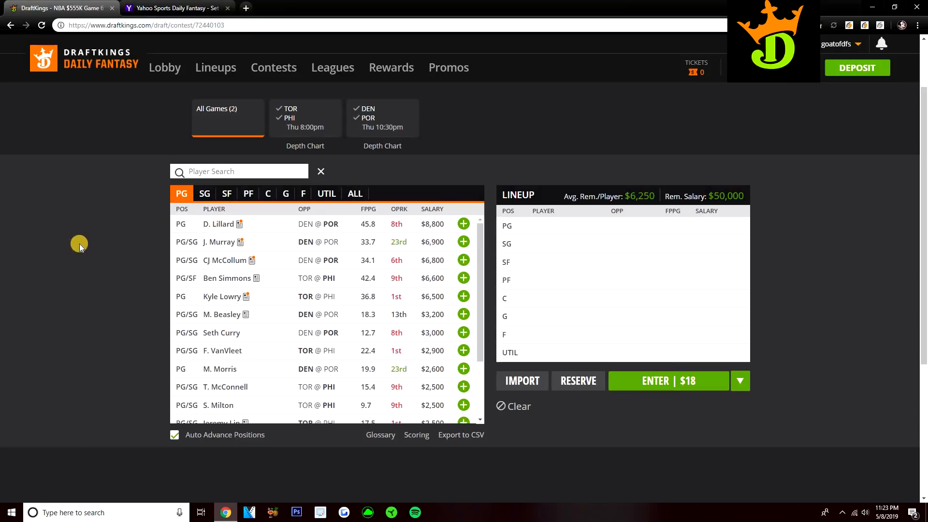
{"action": "mouse_move", "coordinate": [152, 214]}
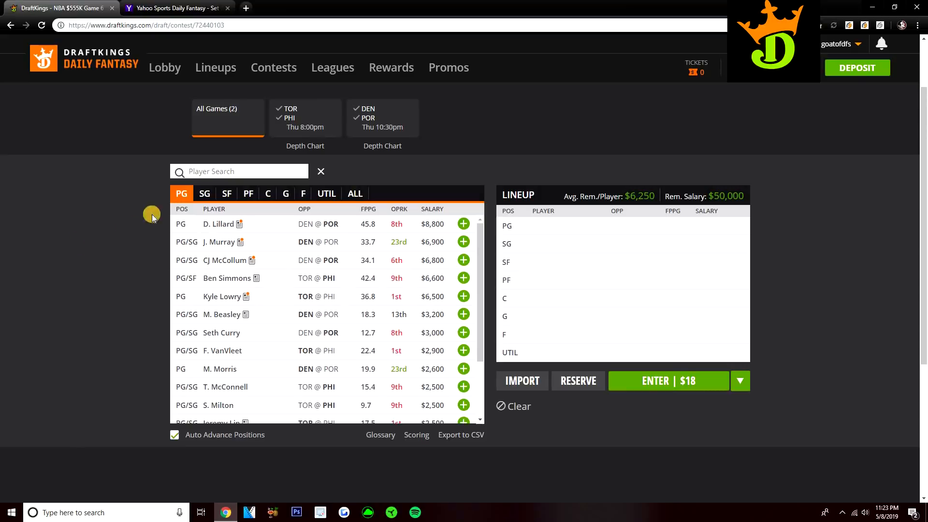
{"action": "left_click", "coordinate": [204, 193]}
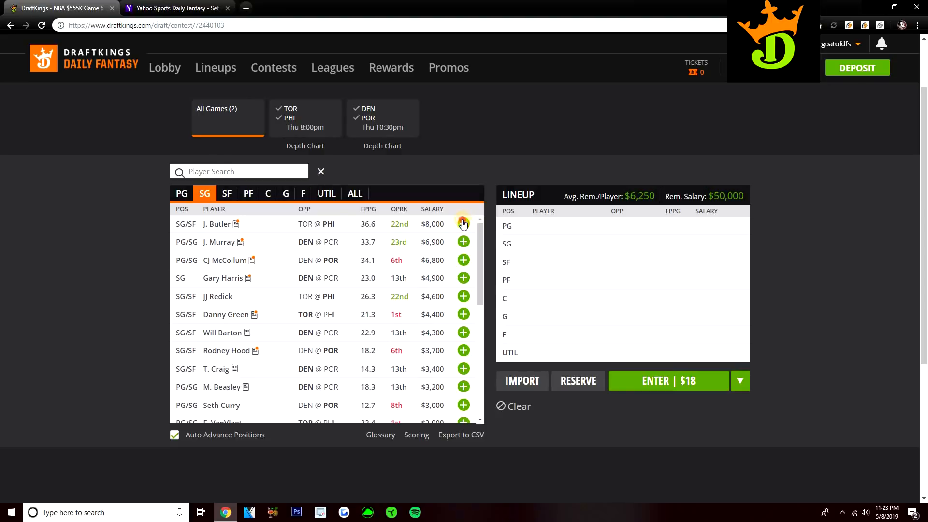
Step: Add Jimmy Butler on DraftKings and Yahoo, then view his DraftKings player card
{"action": "left_click", "coordinate": [176, 8]}
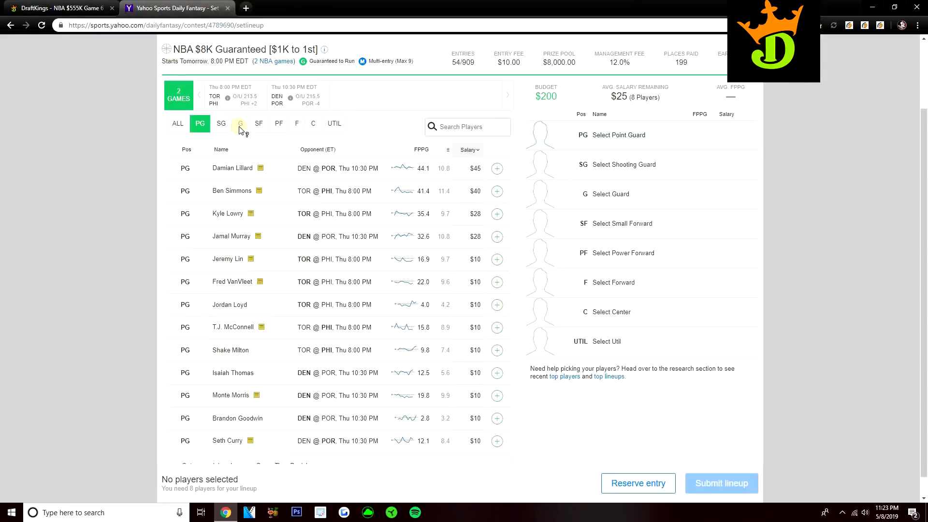
{"action": "left_click", "coordinate": [258, 124]}
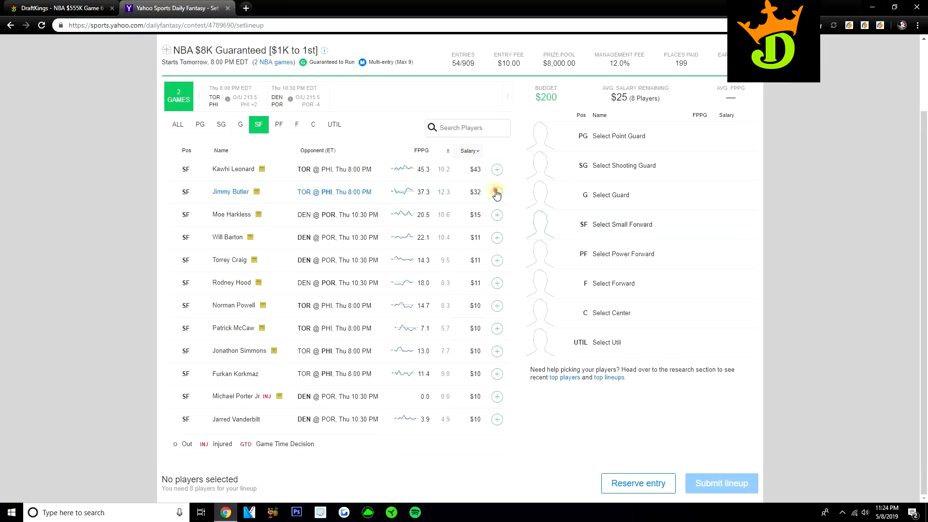
{"action": "left_click", "coordinate": [59, 8]}
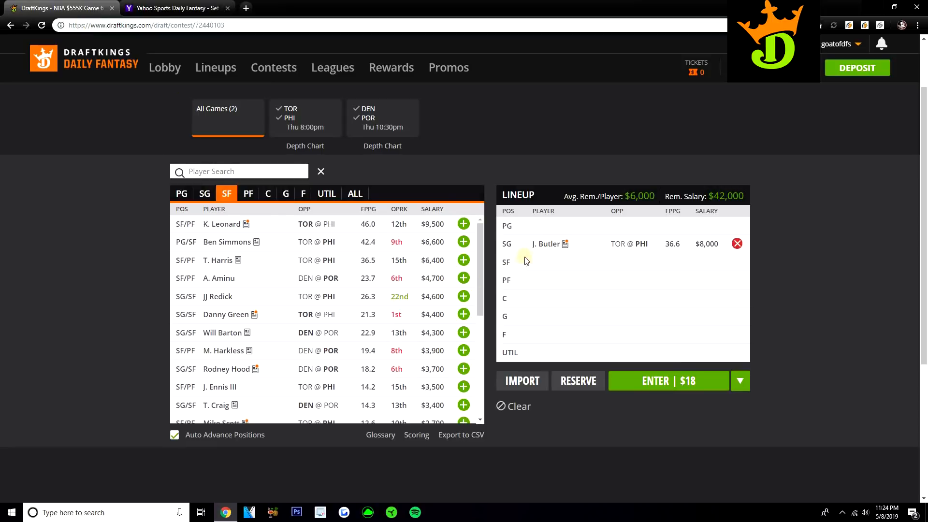
{"action": "left_click", "coordinate": [545, 243]}
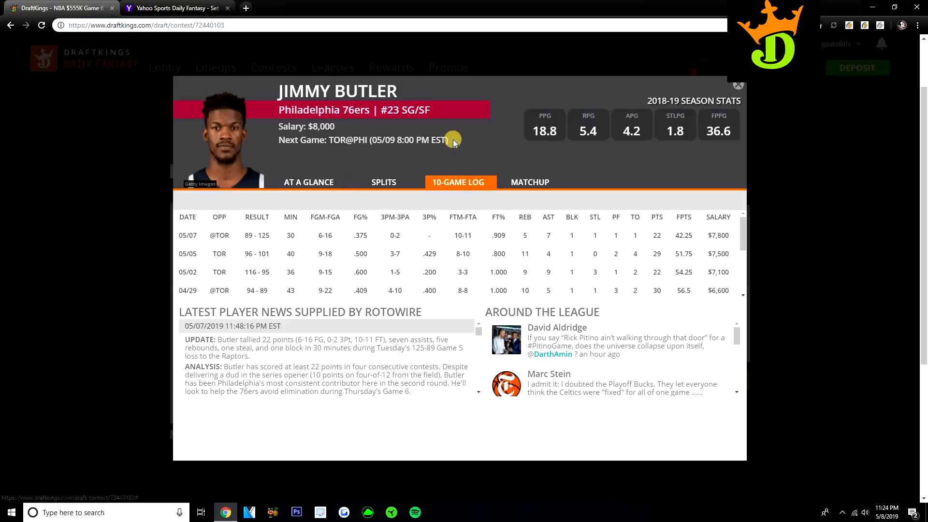
{"action": "mouse_move", "coordinate": [453, 137]}
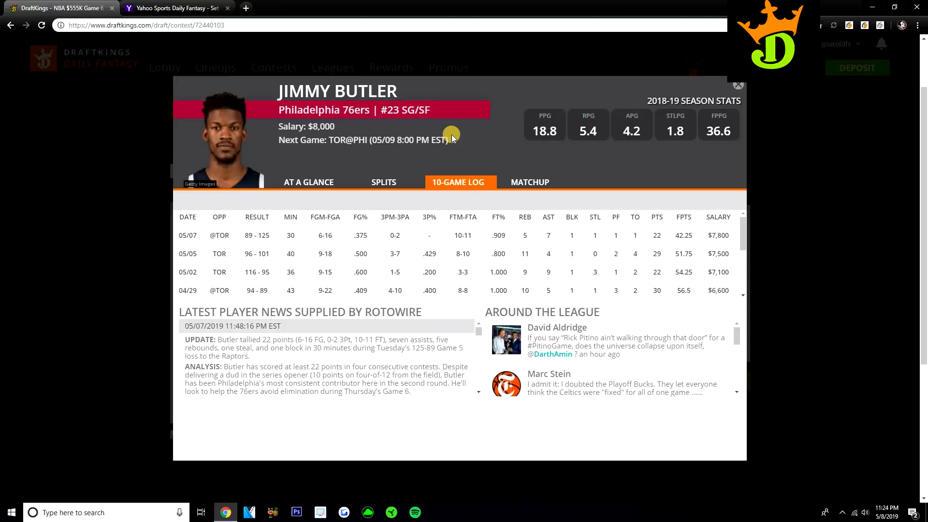
{"action": "mouse_move", "coordinate": [738, 86]}
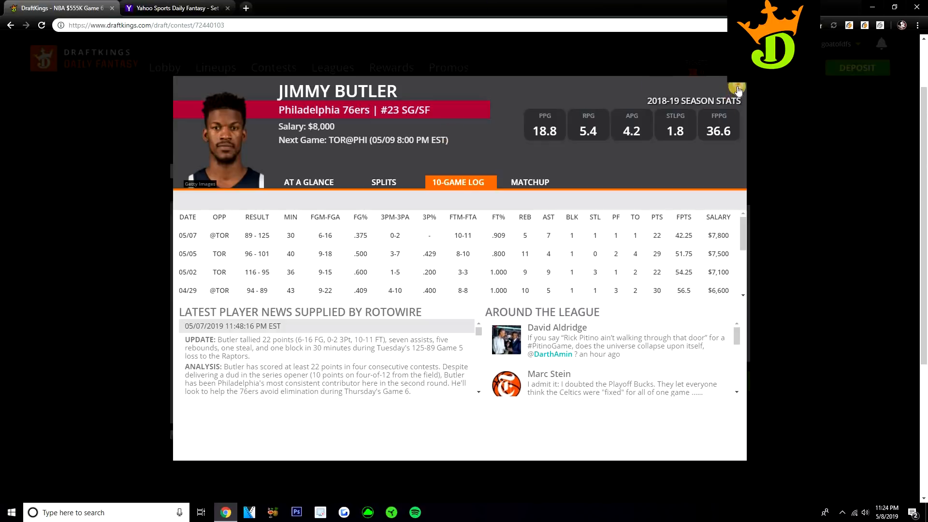
Step: Close Butler's card, add Gary Harris from the shooting guards and view his card
{"action": "left_click", "coordinate": [736, 90]}
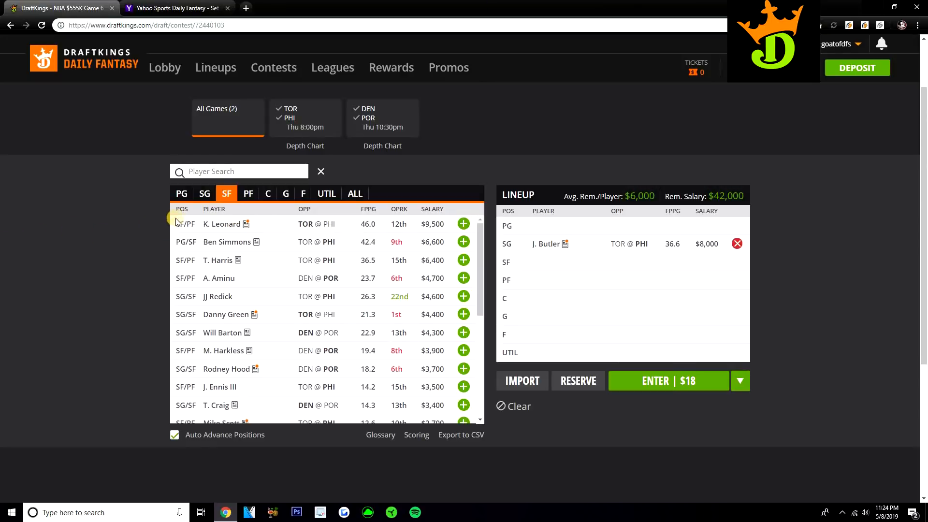
{"action": "left_click", "coordinate": [204, 193]}
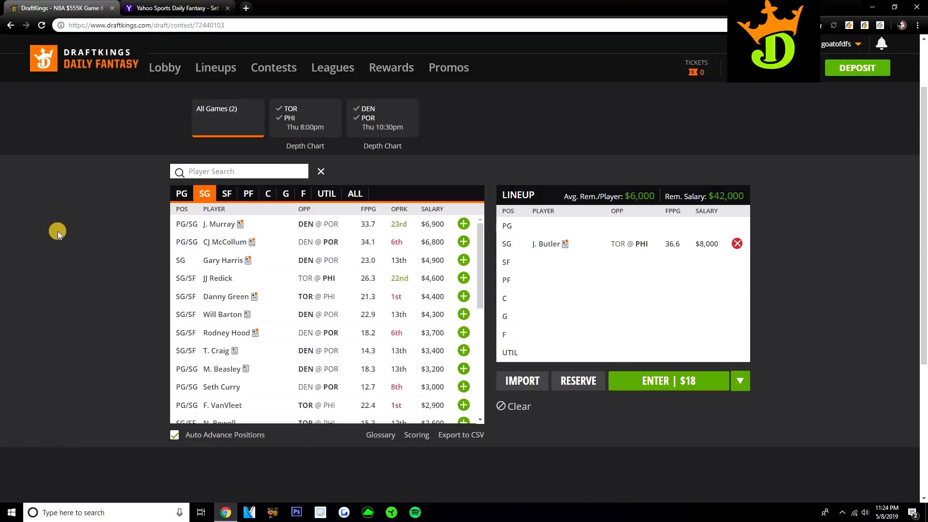
{"action": "mouse_move", "coordinate": [67, 221]}
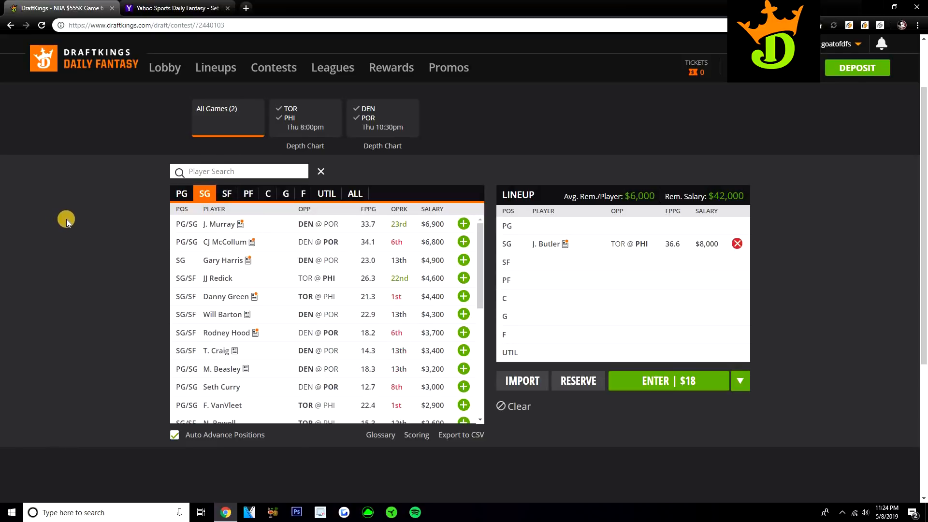
{"action": "mouse_move", "coordinate": [50, 247]}
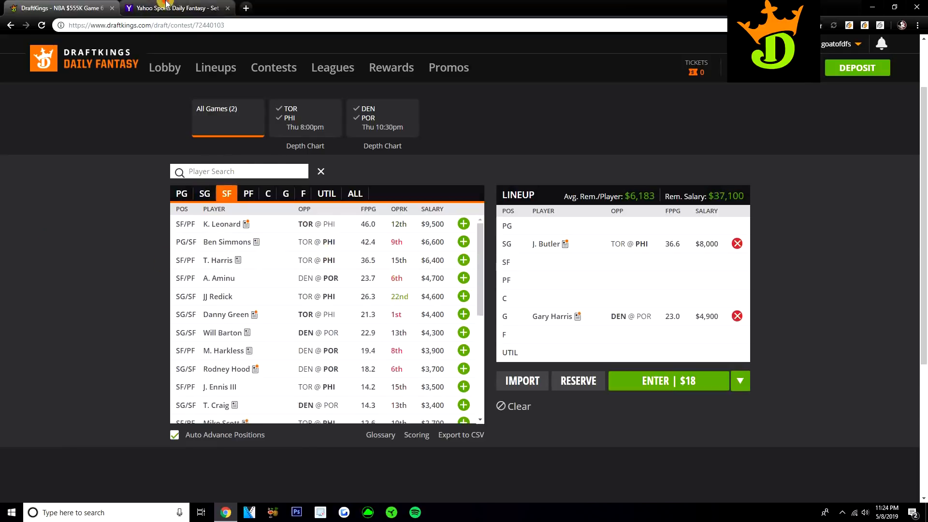
{"action": "left_click", "coordinate": [176, 7]}
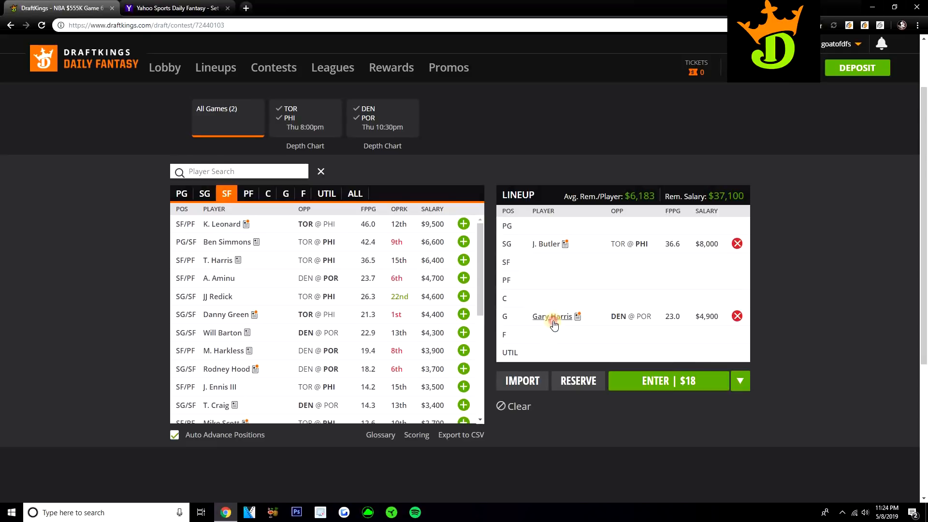
{"action": "left_click", "coordinate": [551, 316]}
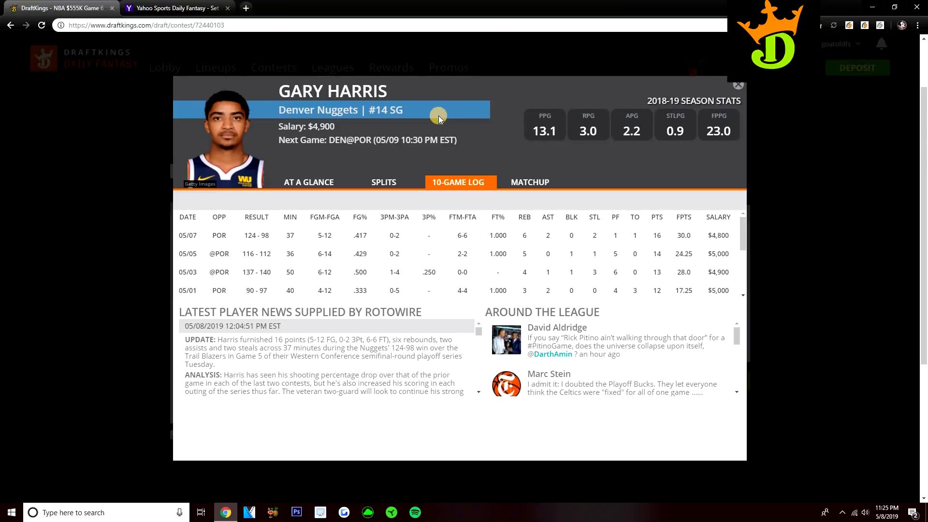
{"action": "mouse_move", "coordinate": [679, 92]}
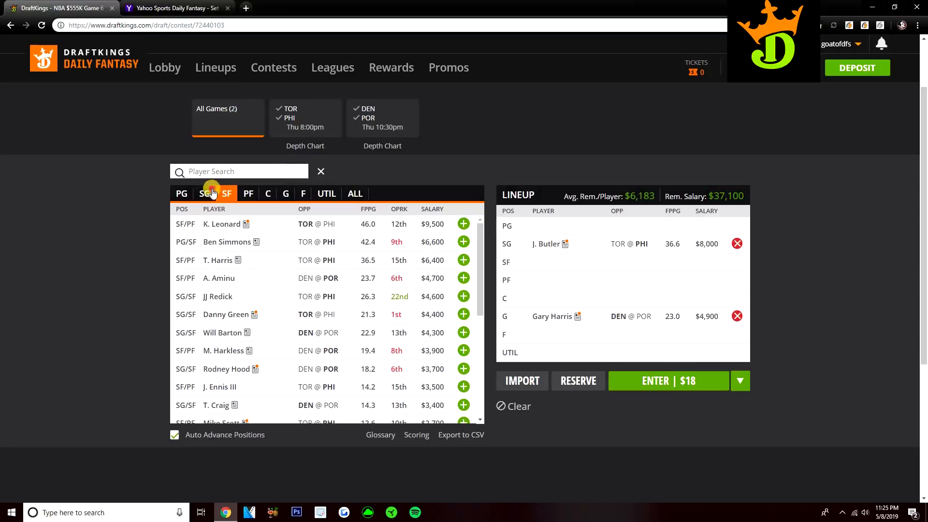
Step: Switch the player pool from shooting guards to small forwards
{"action": "left_click", "coordinate": [204, 193]}
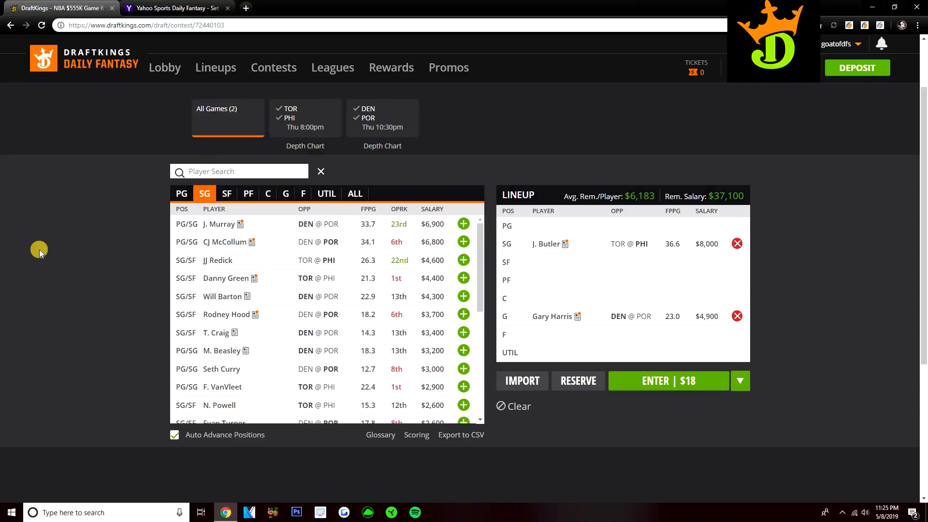
{"action": "left_click", "coordinate": [226, 194]}
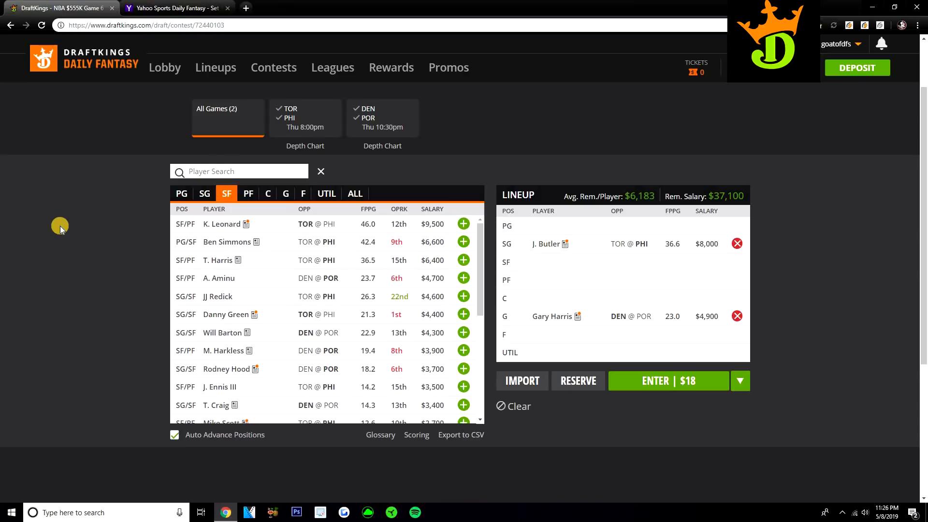
{"action": "mouse_move", "coordinate": [154, 243]}
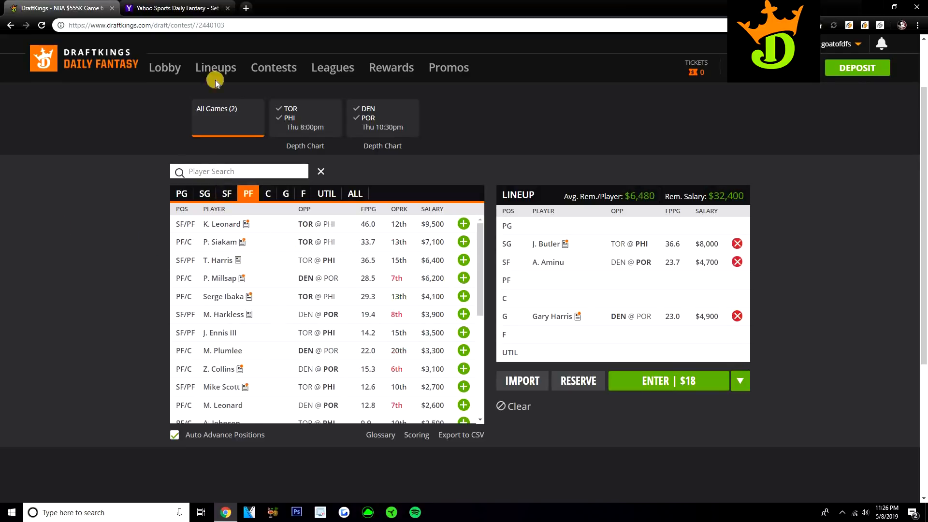
Step: Add Al-Farouq Aminu to the Yahoo lineup, return to DraftKings and view his card
{"action": "left_click", "coordinate": [176, 7]}
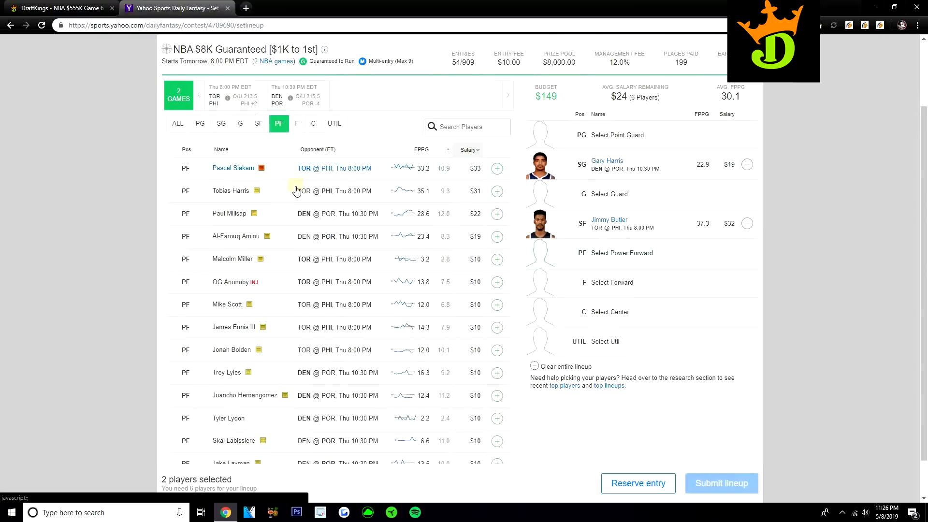
{"action": "left_click", "coordinate": [497, 236]}
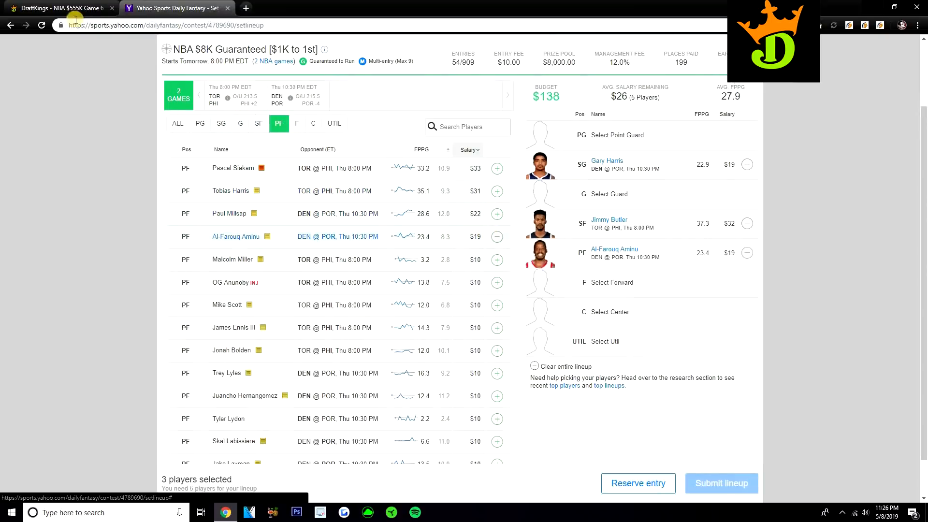
{"action": "left_click", "coordinate": [59, 8]}
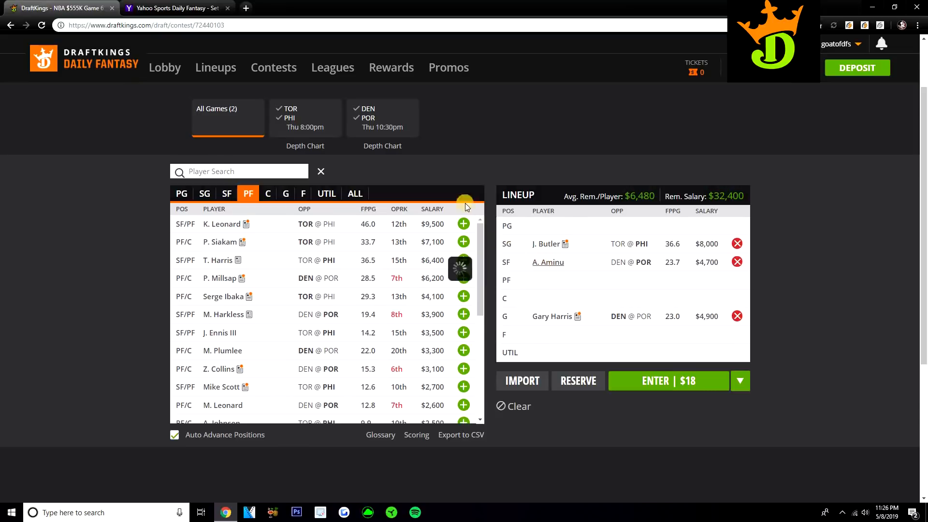
{"action": "left_click", "coordinate": [547, 262]}
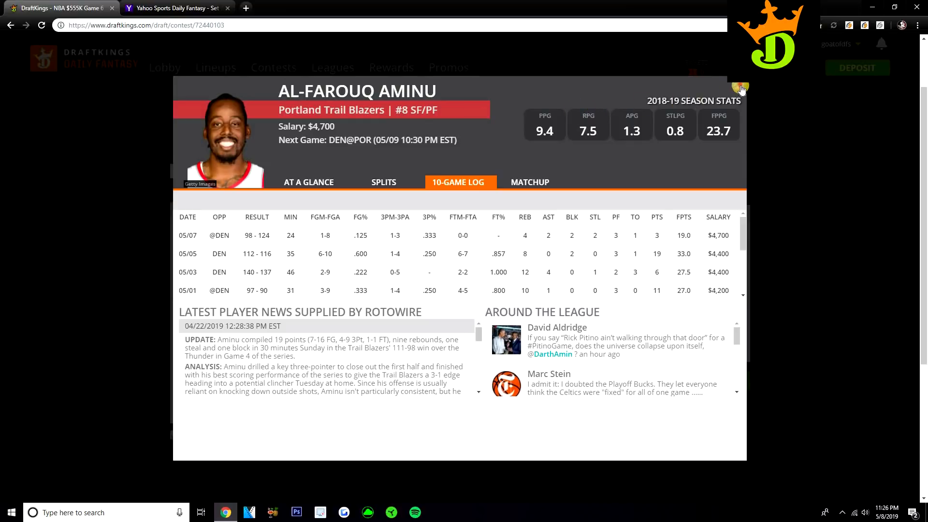
Step: Close Aminu's card and list the power forward players
{"action": "left_click", "coordinate": [740, 88]}
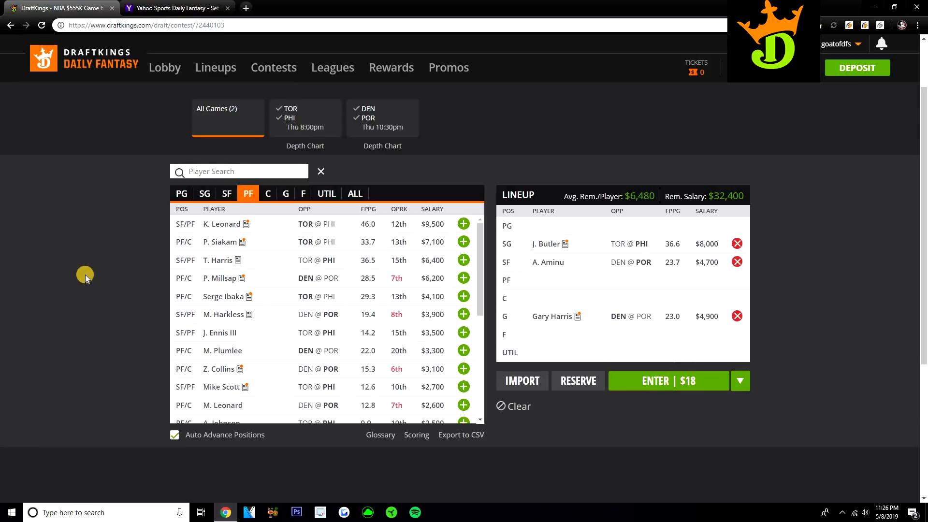
{"action": "mouse_move", "coordinate": [98, 262]}
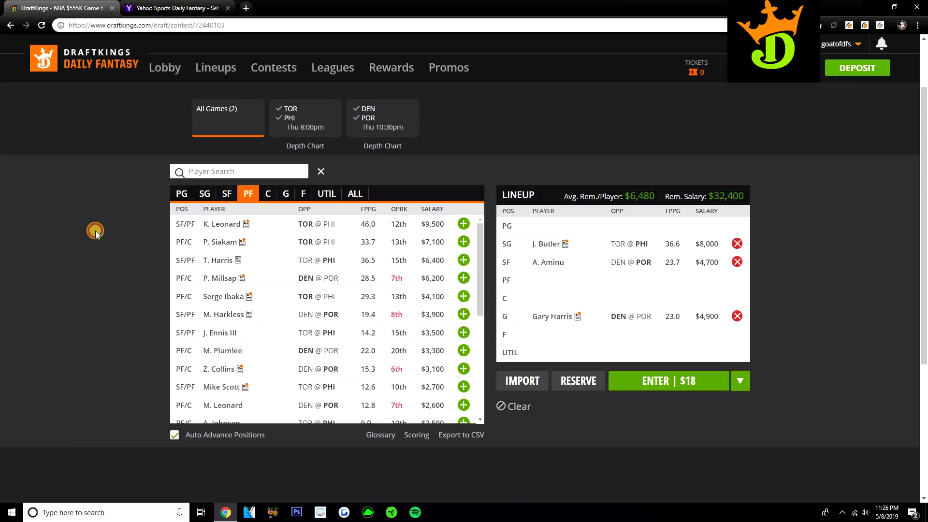
{"action": "left_click", "coordinate": [226, 193]}
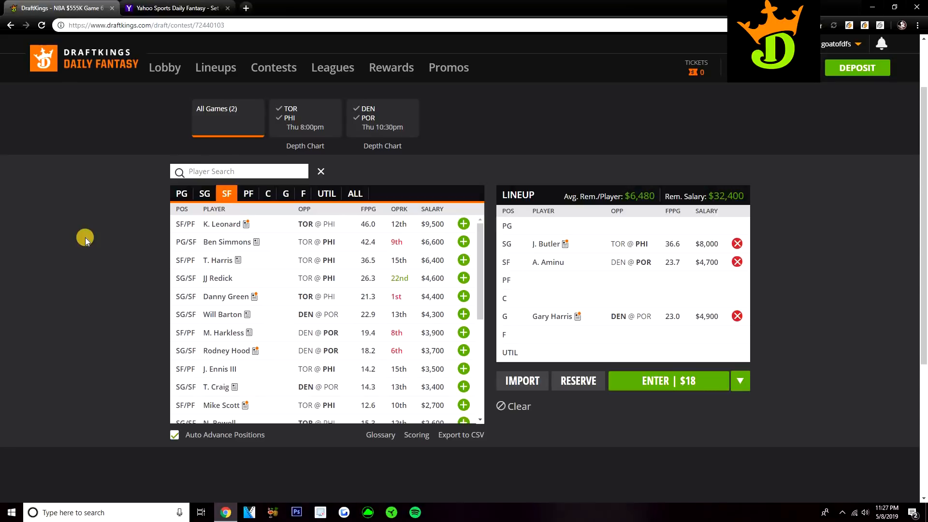
{"action": "left_click", "coordinate": [247, 193]}
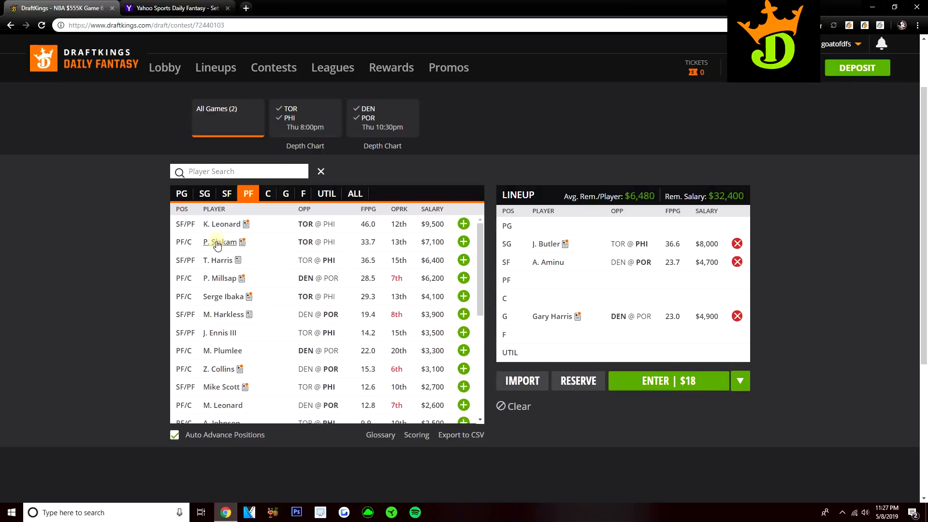
Step: Review Siakam's card, then add Paul Millsap to both the DraftKings and Yahoo lineups
{"action": "left_click", "coordinate": [220, 242]}
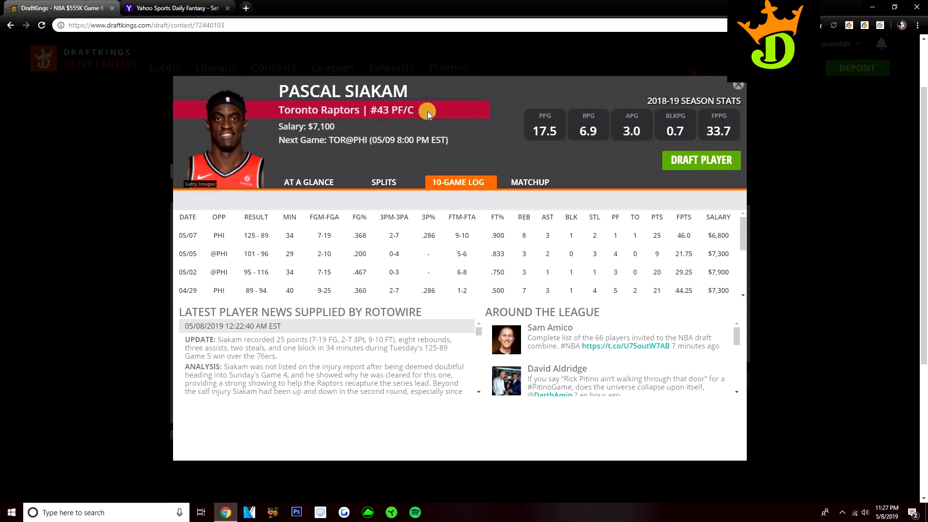
{"action": "left_click", "coordinate": [738, 85]}
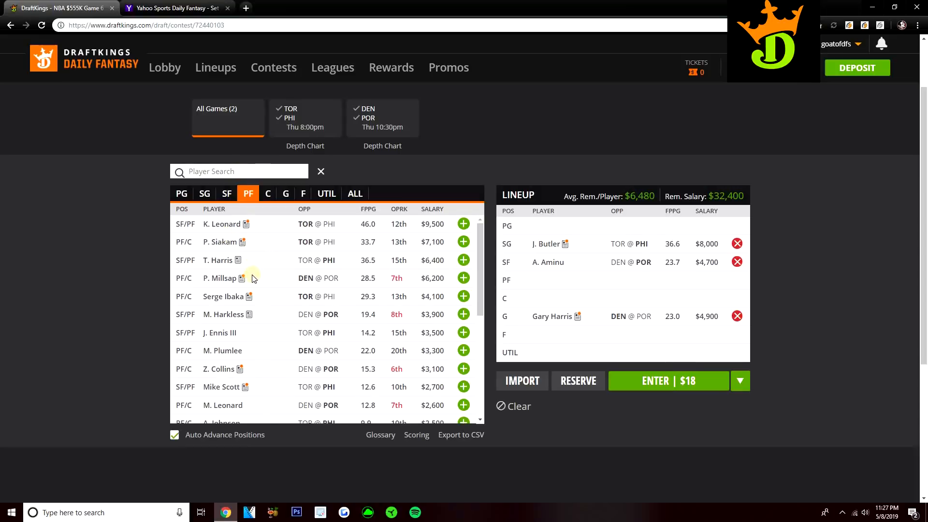
{"action": "mouse_move", "coordinate": [423, 267]}
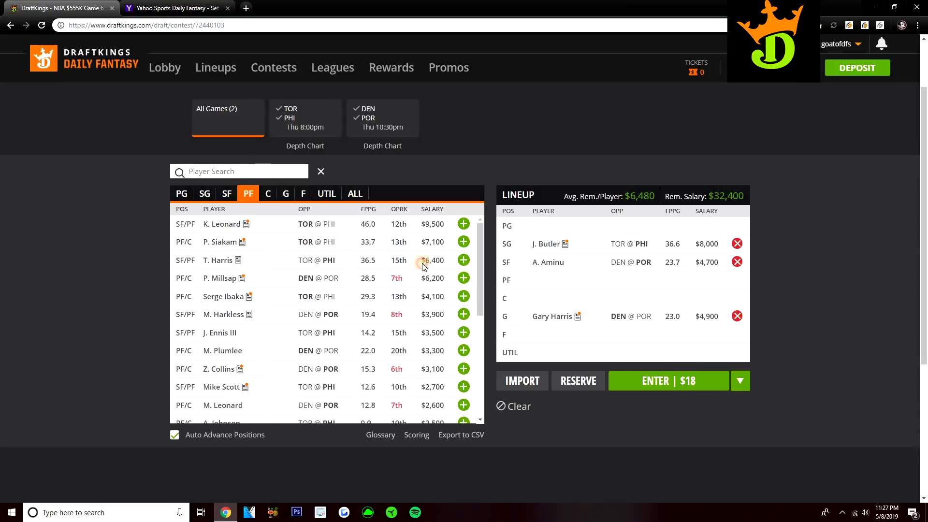
{"action": "left_click", "coordinate": [176, 8]}
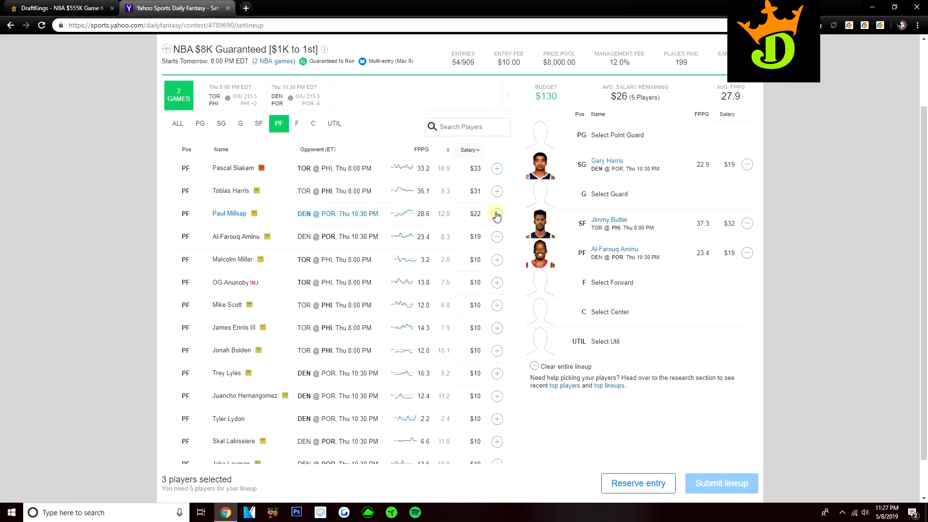
{"action": "left_click", "coordinate": [496, 214]}
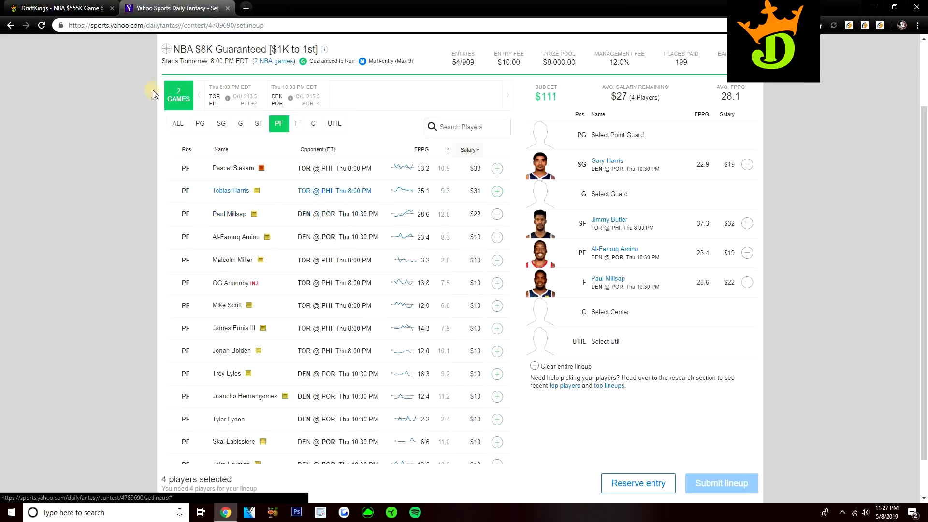
{"action": "left_click", "coordinate": [59, 8]}
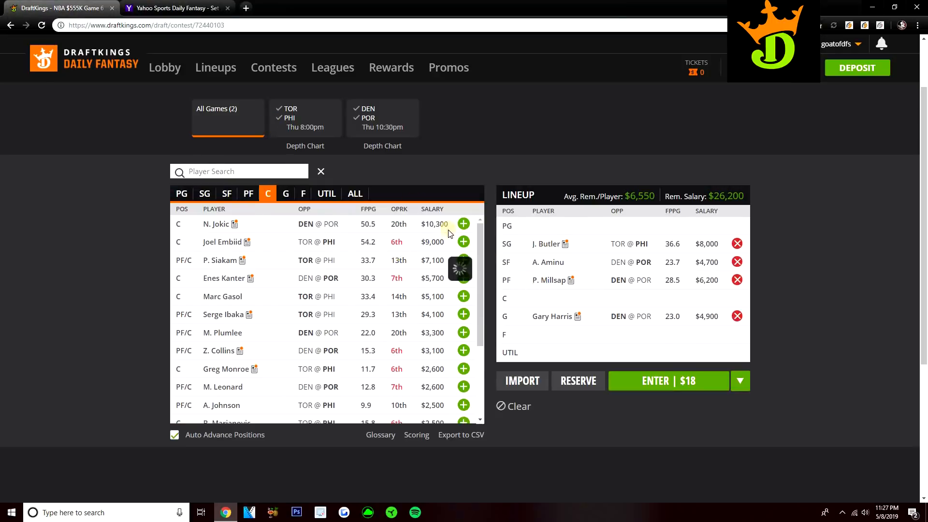
{"action": "left_click", "coordinate": [550, 280]}
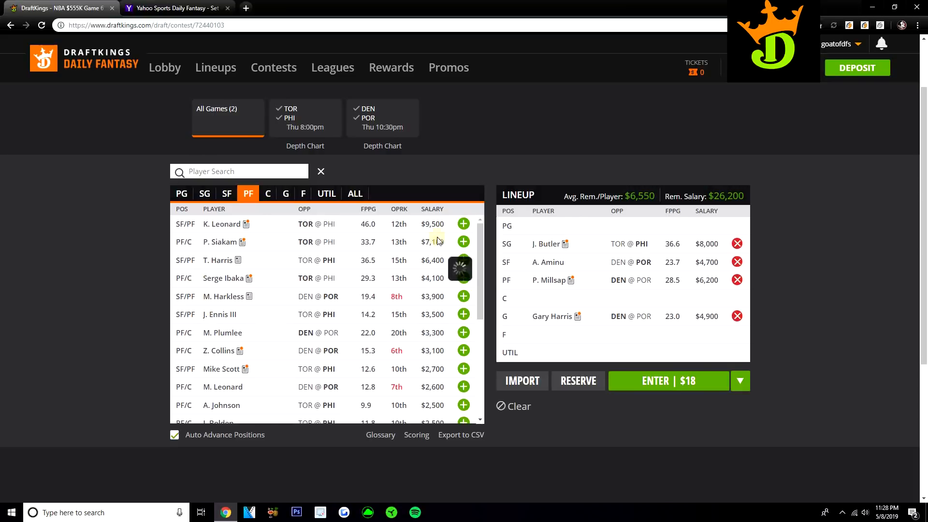
{"action": "left_click", "coordinate": [219, 314]}
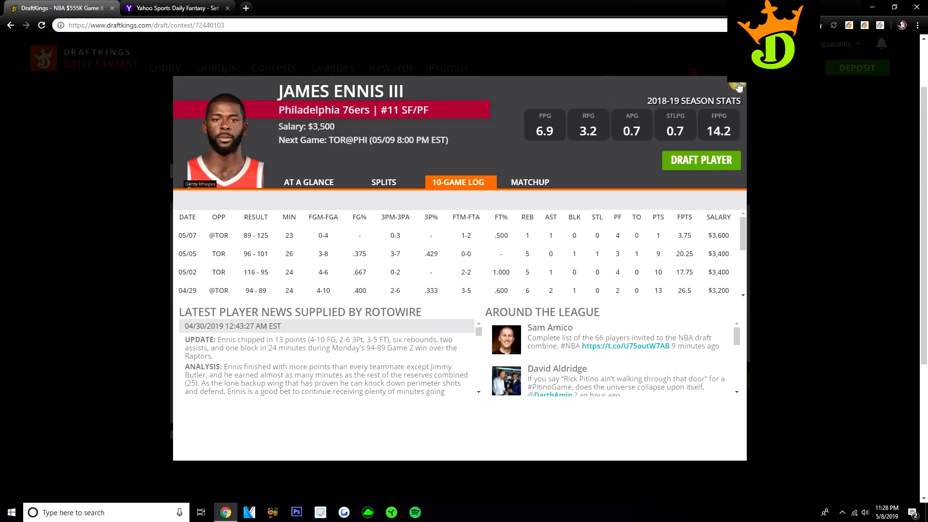
{"action": "left_click", "coordinate": [737, 85]}
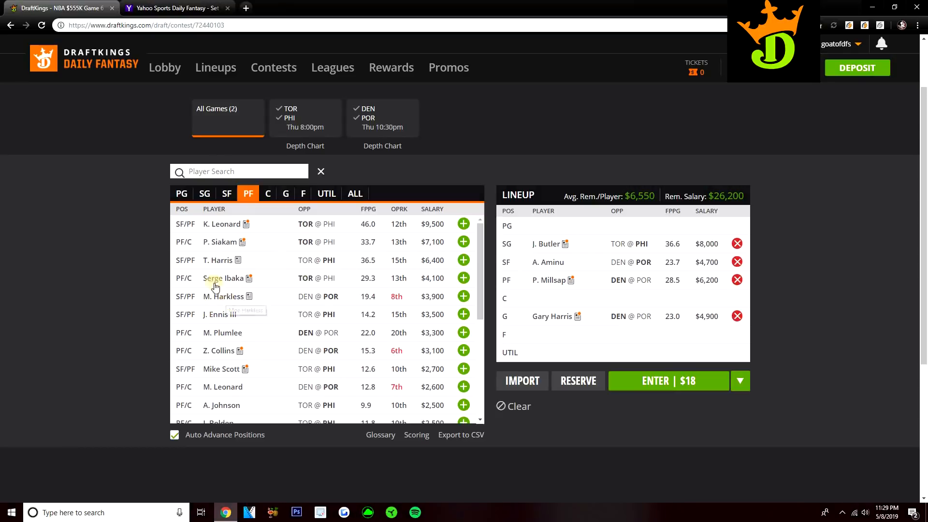
{"action": "mouse_move", "coordinate": [287, 267]}
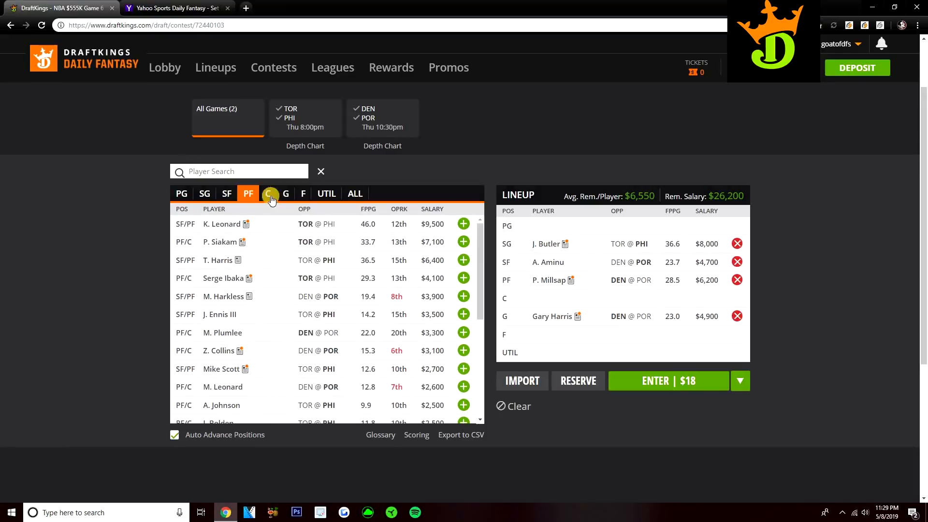
{"action": "left_click", "coordinate": [268, 194]}
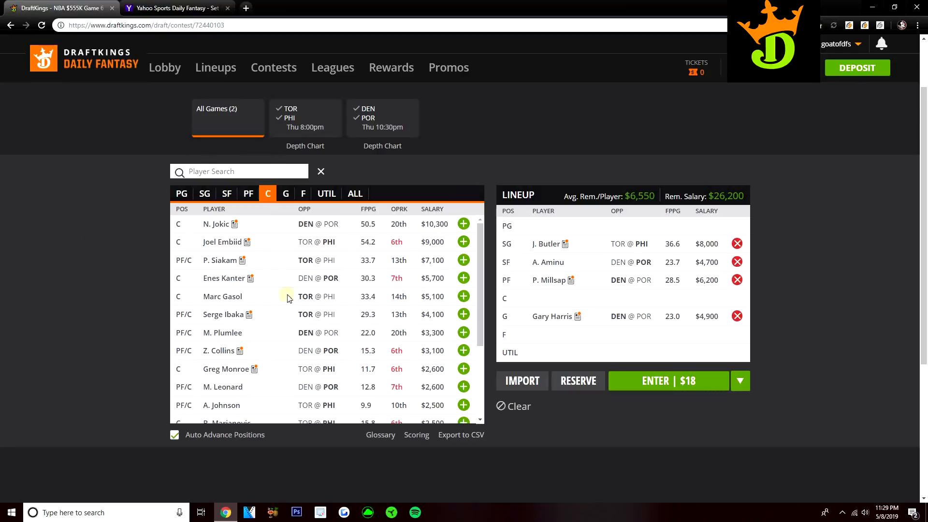
{"action": "mouse_move", "coordinate": [463, 223]}
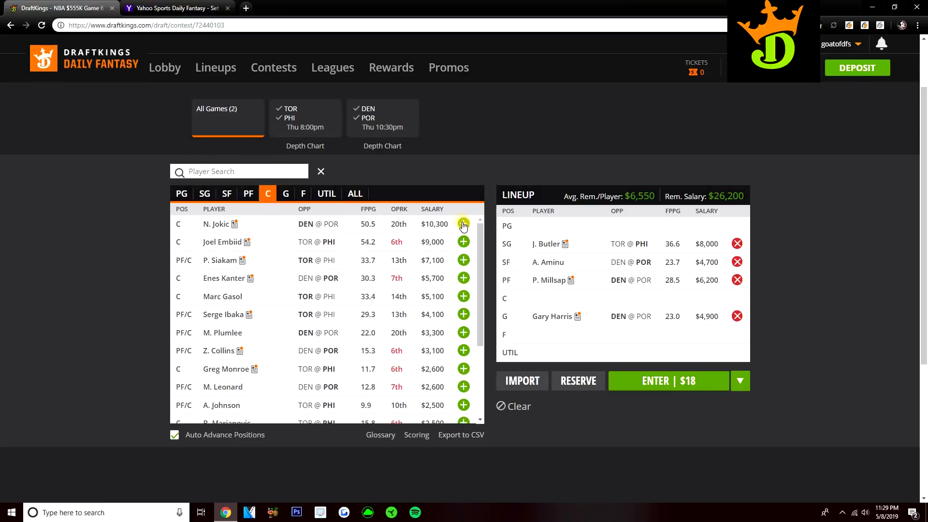
Step: Add N. Jokic at center on DraftKings
{"action": "left_click", "coordinate": [176, 8]}
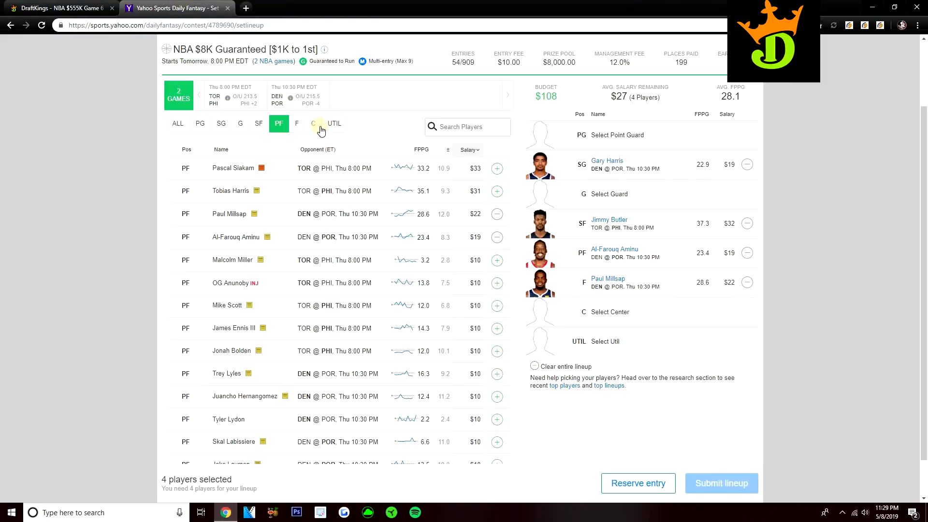
Step: Add Nikola Jokic at center on Yahoo, return to DraftKings and view his card
{"action": "left_click", "coordinate": [313, 122]}
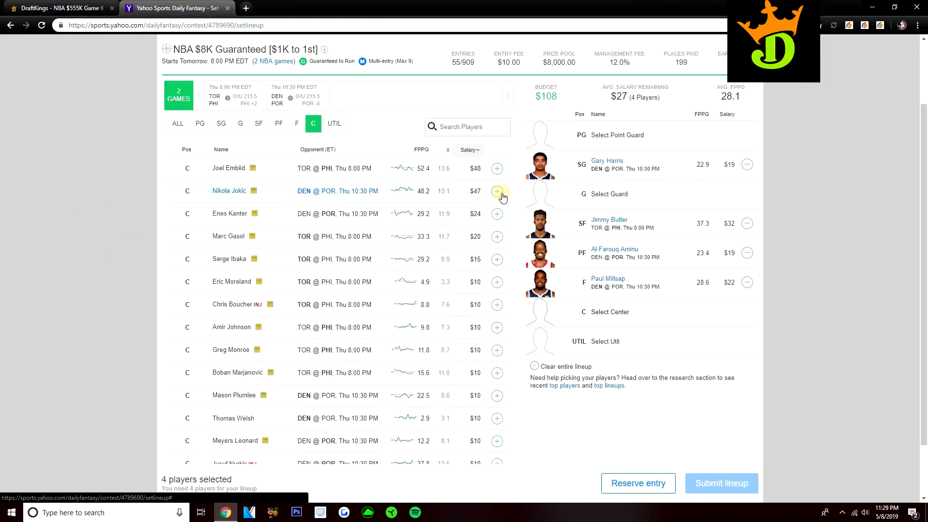
{"action": "left_click", "coordinate": [496, 190]}
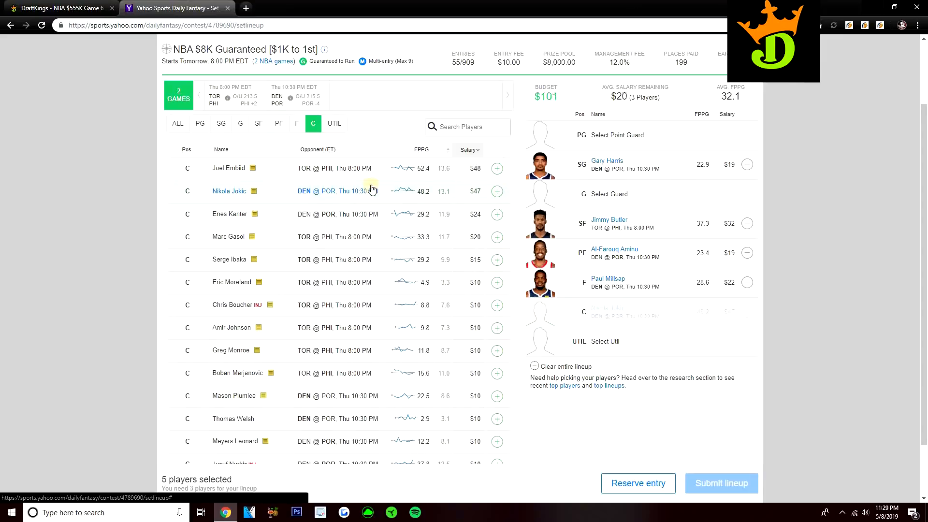
{"action": "left_click", "coordinate": [58, 7]}
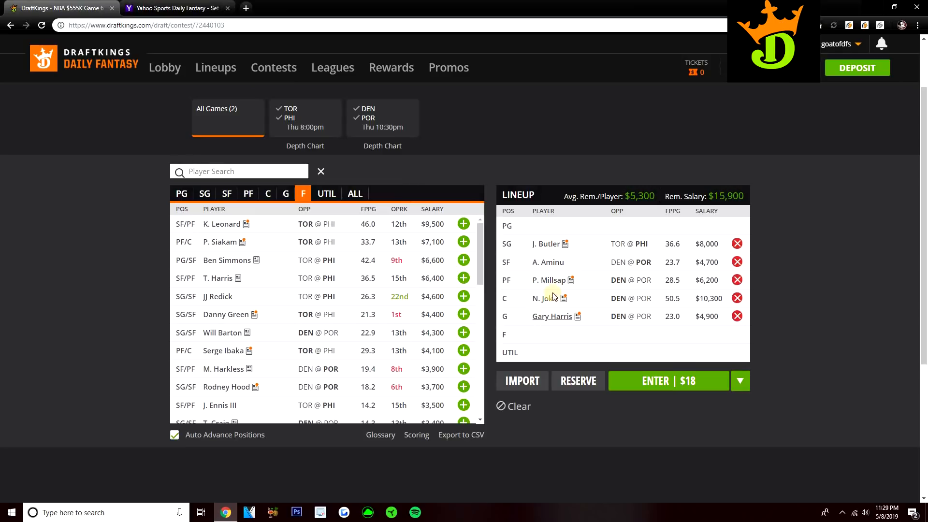
{"action": "left_click", "coordinate": [544, 298]}
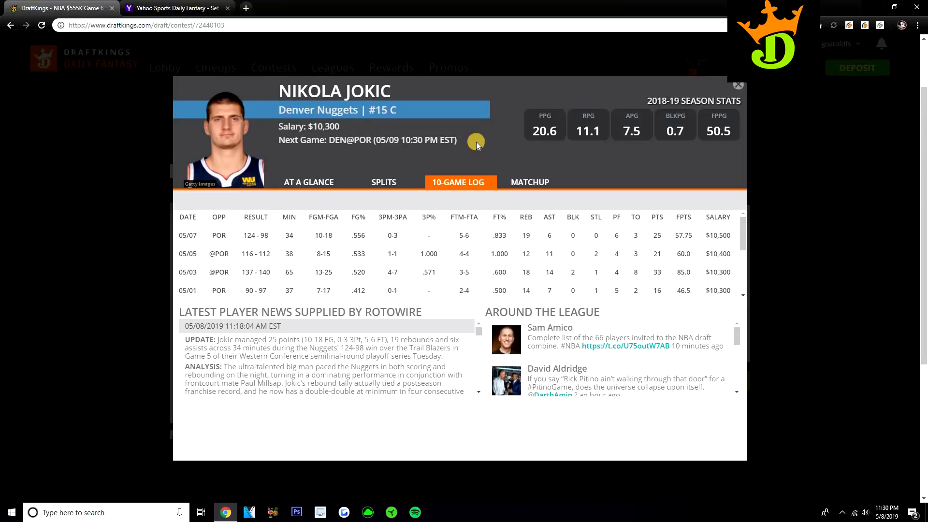
{"action": "mouse_move", "coordinate": [446, 131]}
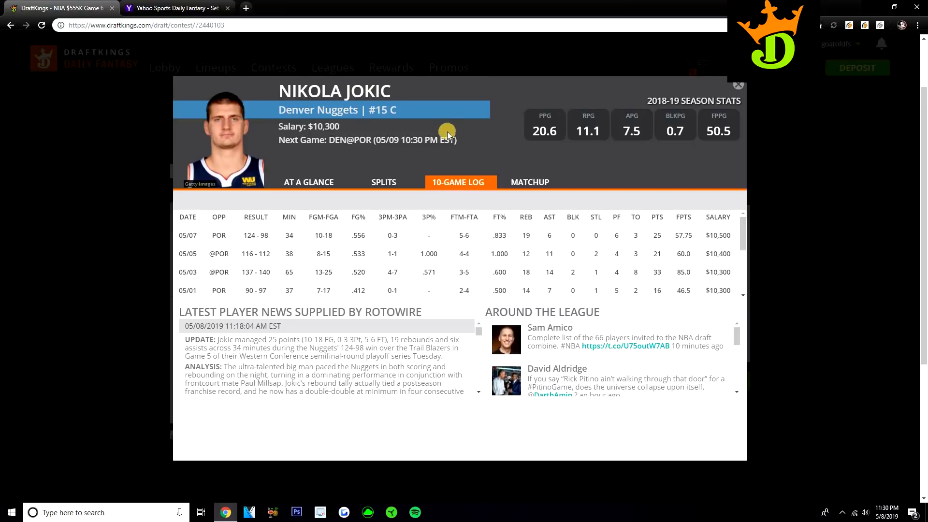
{"action": "mouse_move", "coordinate": [617, 141]}
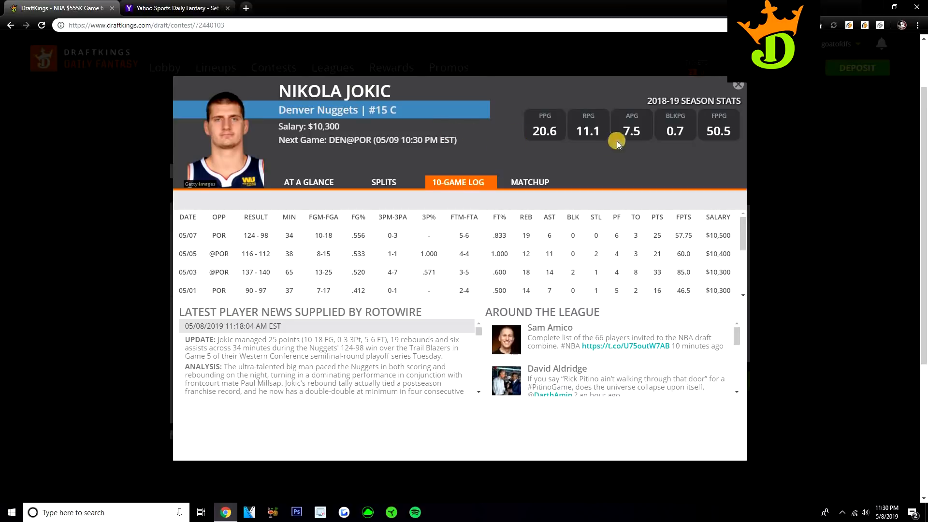
Step: Close Jokic's card and bring up Joel Embiid's card from the center pool
{"action": "left_click", "coordinate": [737, 85]}
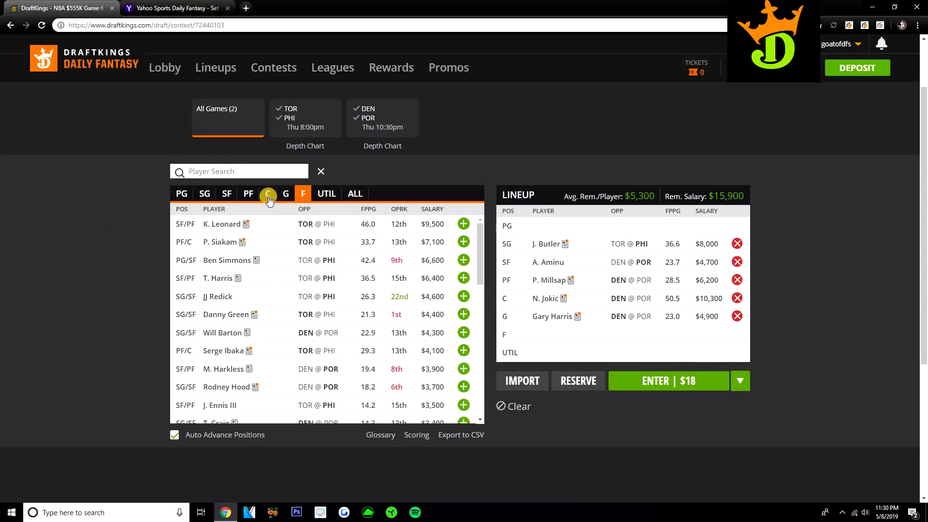
{"action": "left_click", "coordinate": [268, 193]}
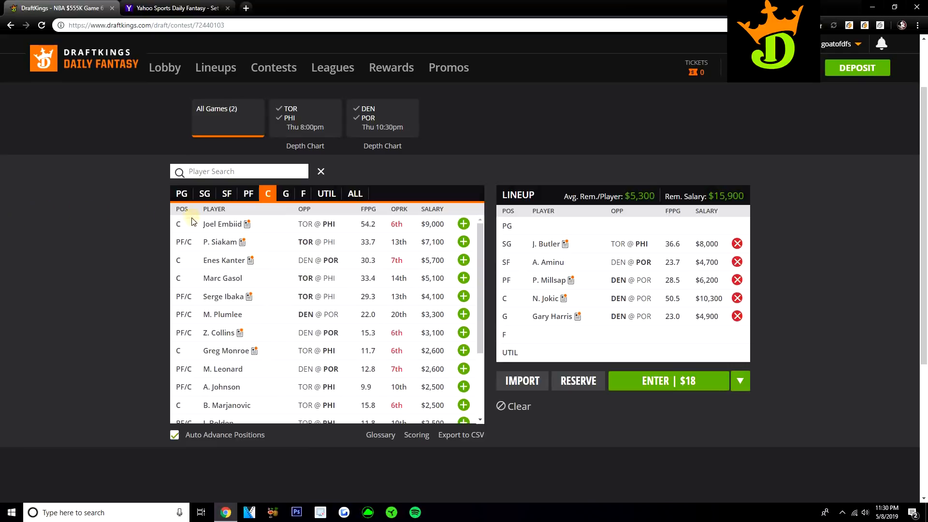
{"action": "left_click", "coordinate": [222, 224]}
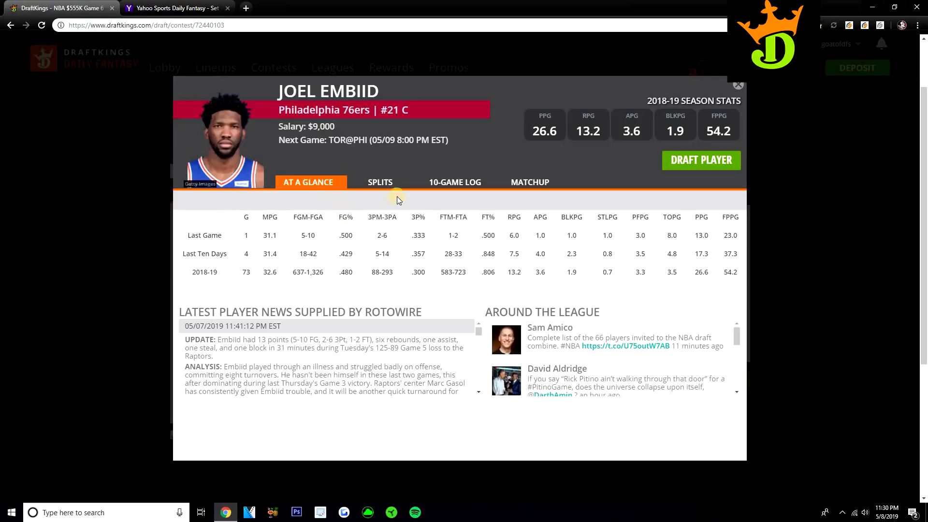
Step: Review Joel Embiid's At a Glance stats on his player card
{"action": "left_click", "coordinate": [454, 182]}
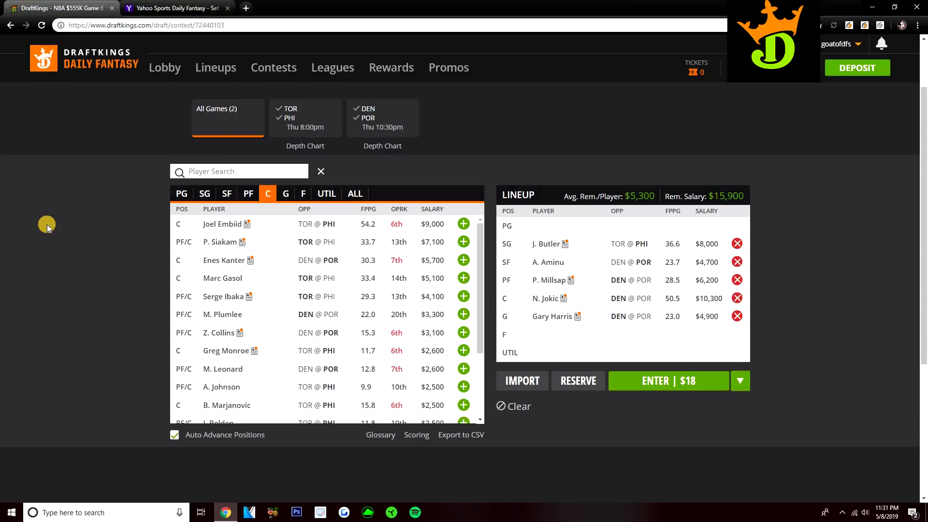
Step: Review the DraftKings point guards, then return to the Yahoo lineup with Harris, Butler, Aminu, Millsap and Jokic
{"action": "left_click", "coordinate": [180, 194]}
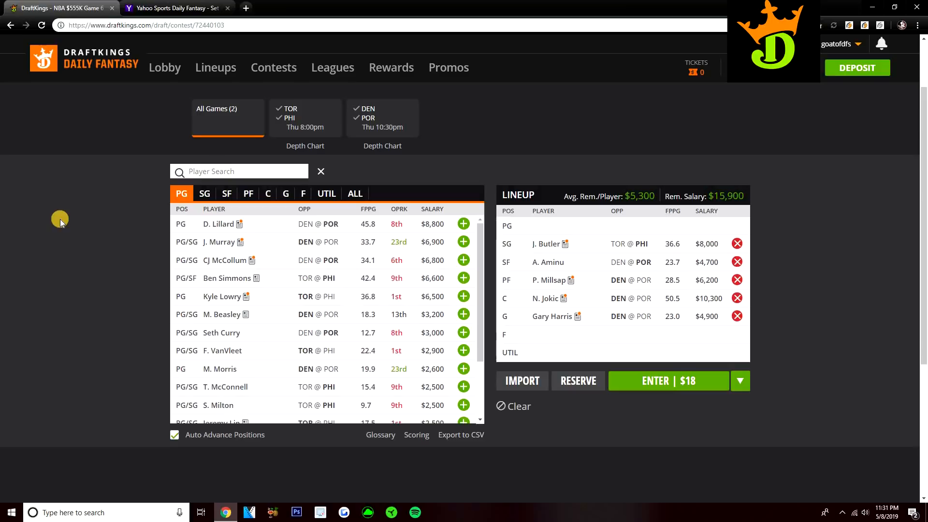
{"action": "left_click", "coordinate": [175, 7]}
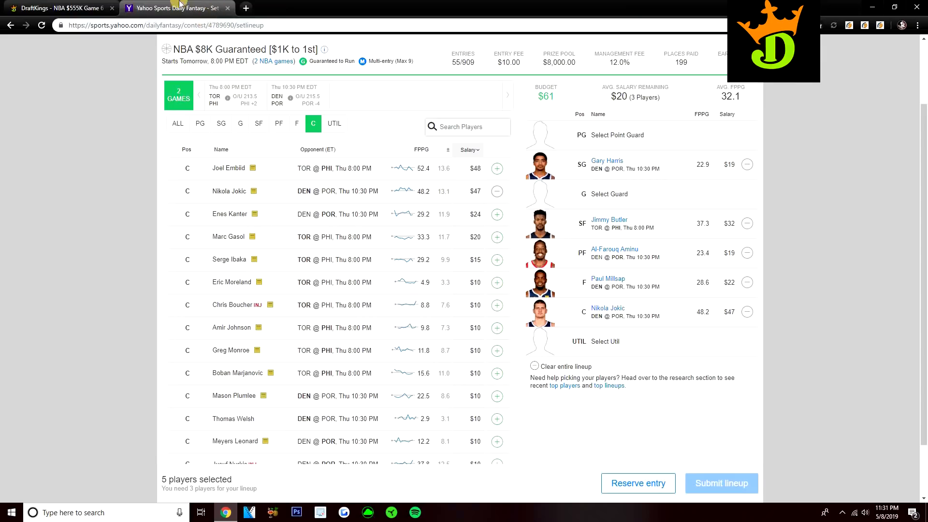